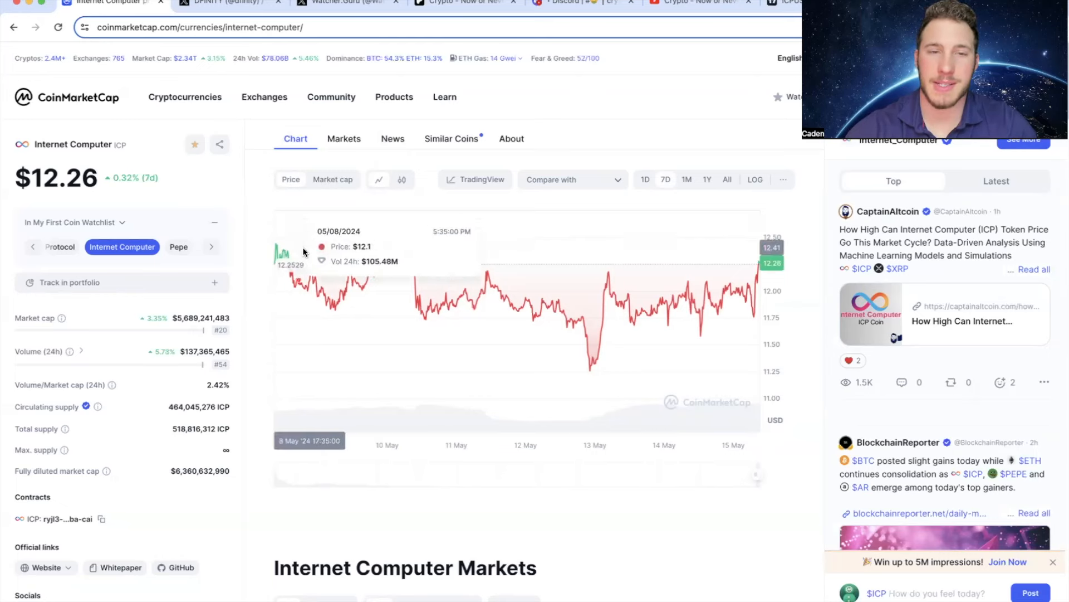
mouse_move(567, 267)
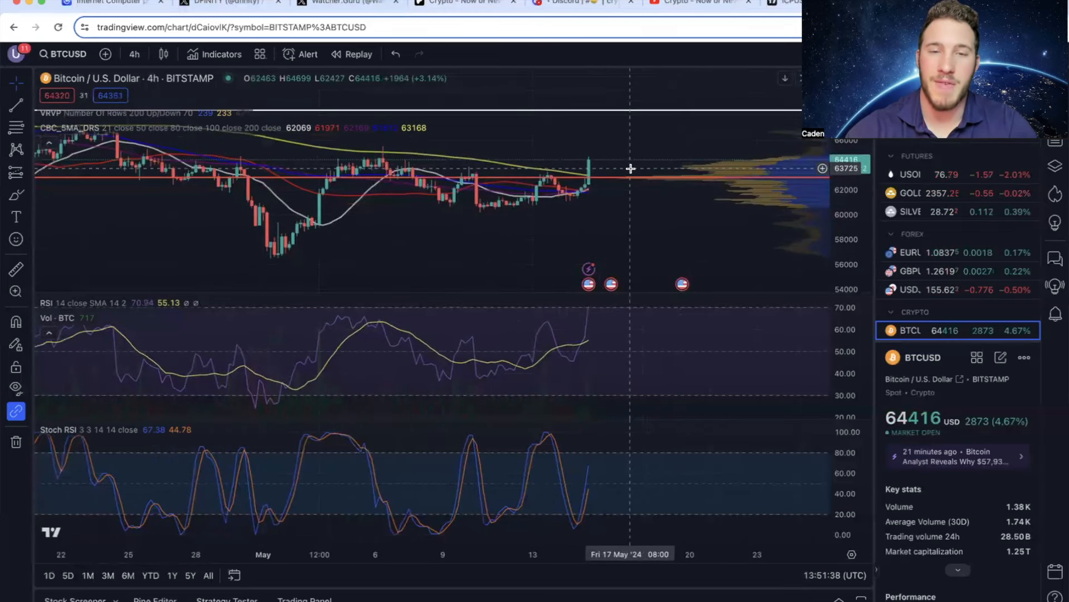
mouse_move(580, 184)
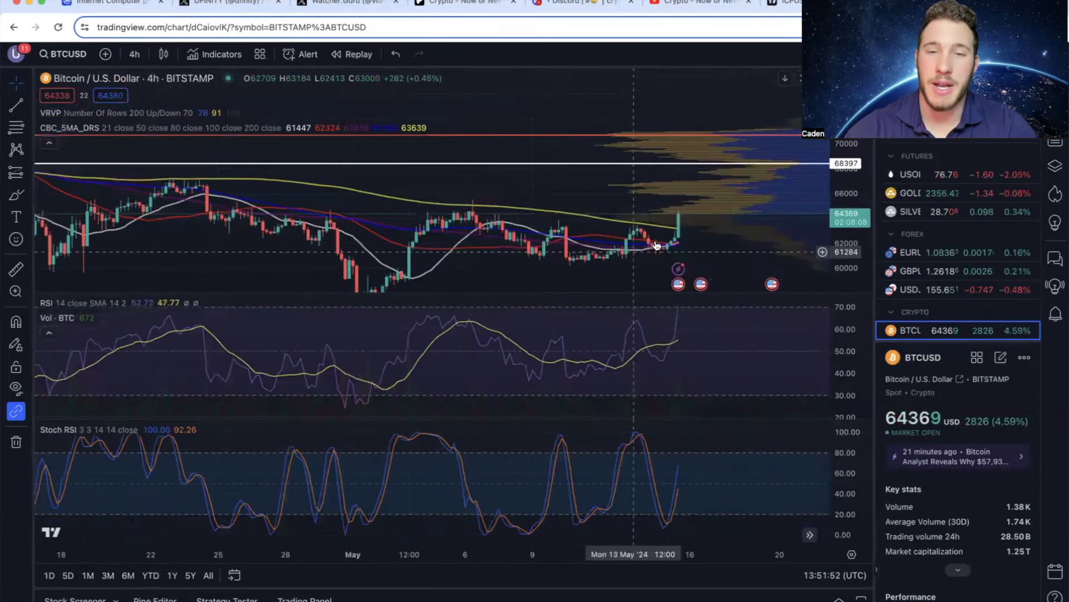
Step: Return to the Internet Computer price page on CoinMarketCap
click(106, 3)
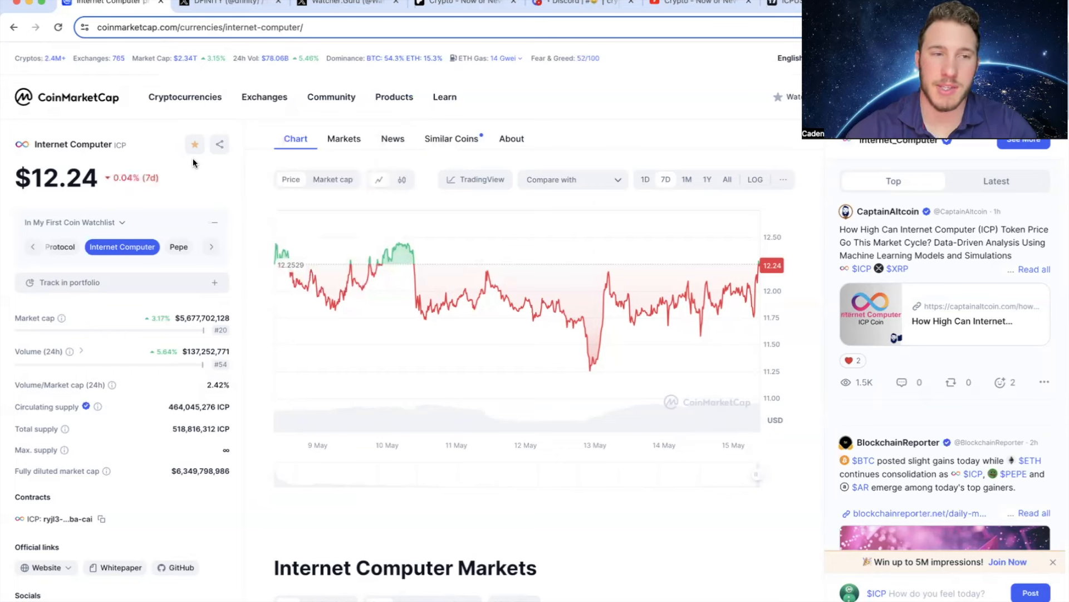
mouse_move(242, 304)
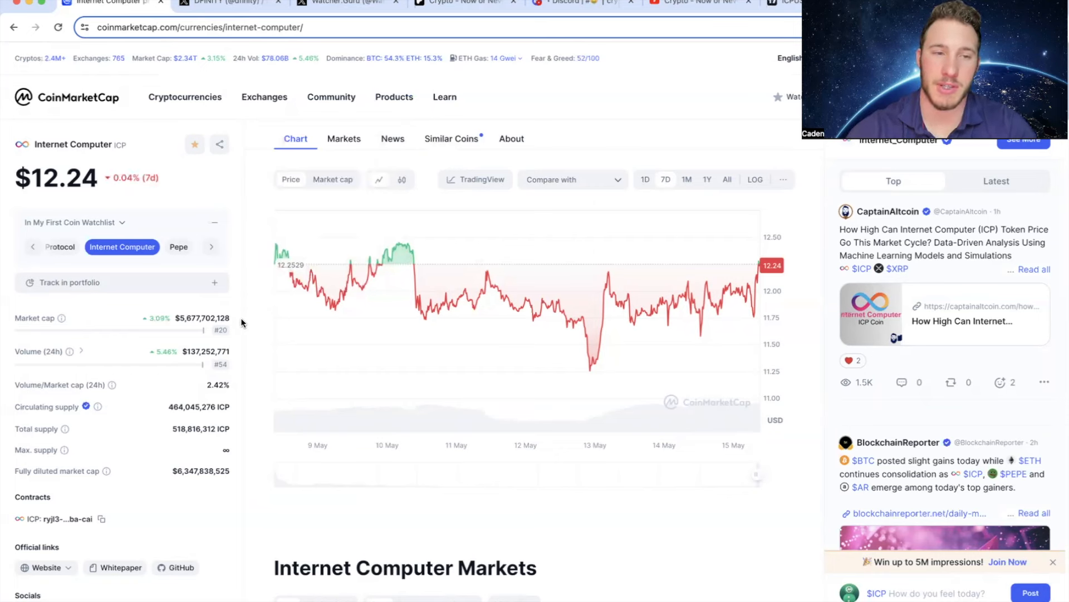
mouse_move(212, 334)
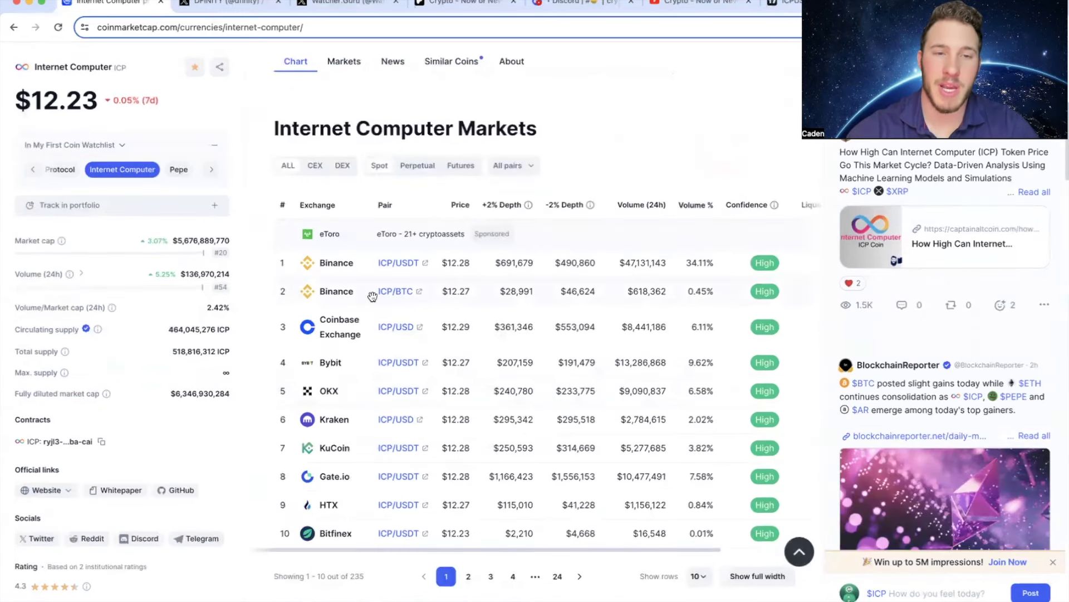
mouse_move(378, 310)
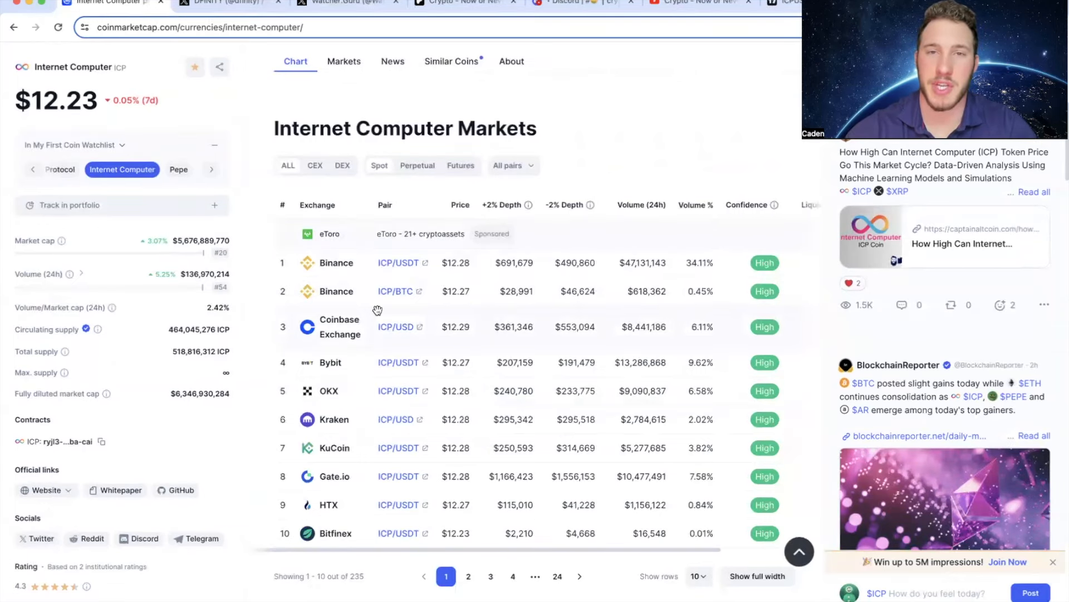
Step: Scroll DFINITY's X timeline past the Chain Fusion Live post to the half-million canister contracts announcement
click(225, 4)
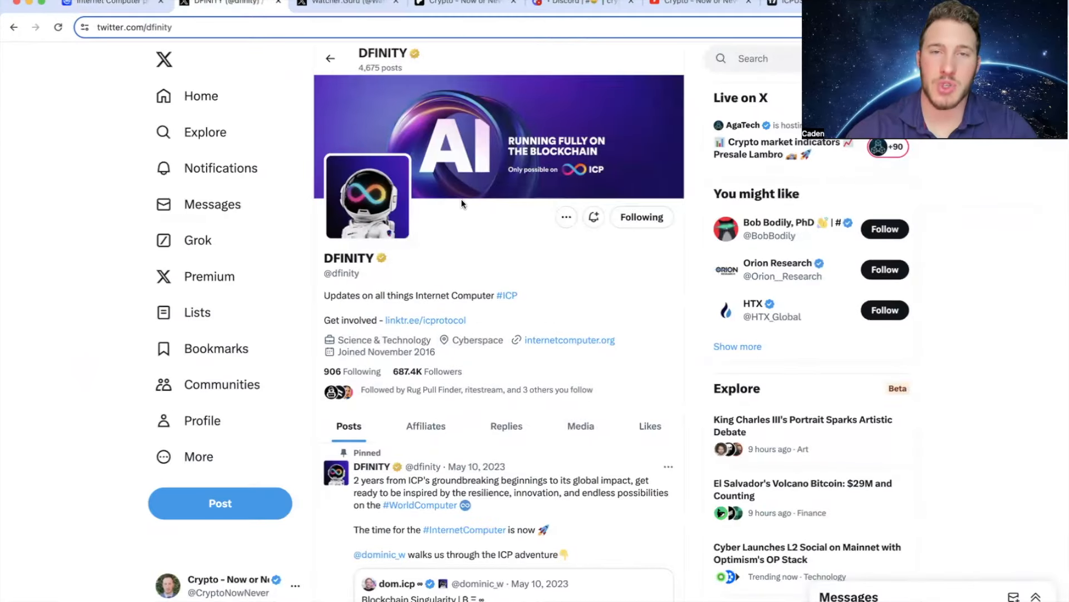
scroll(down, 3)
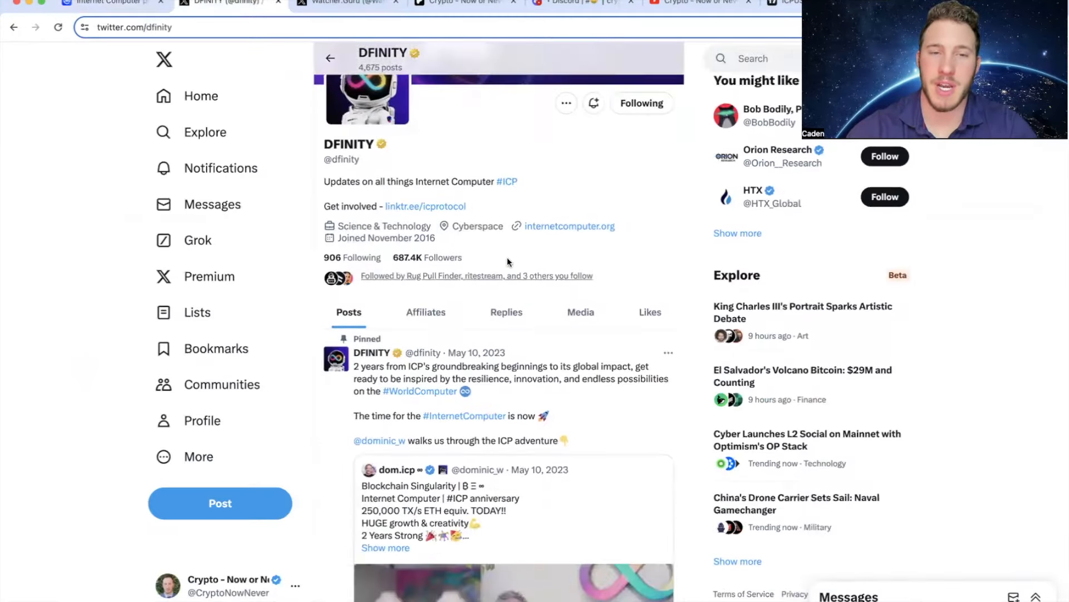
scroll(down, 3)
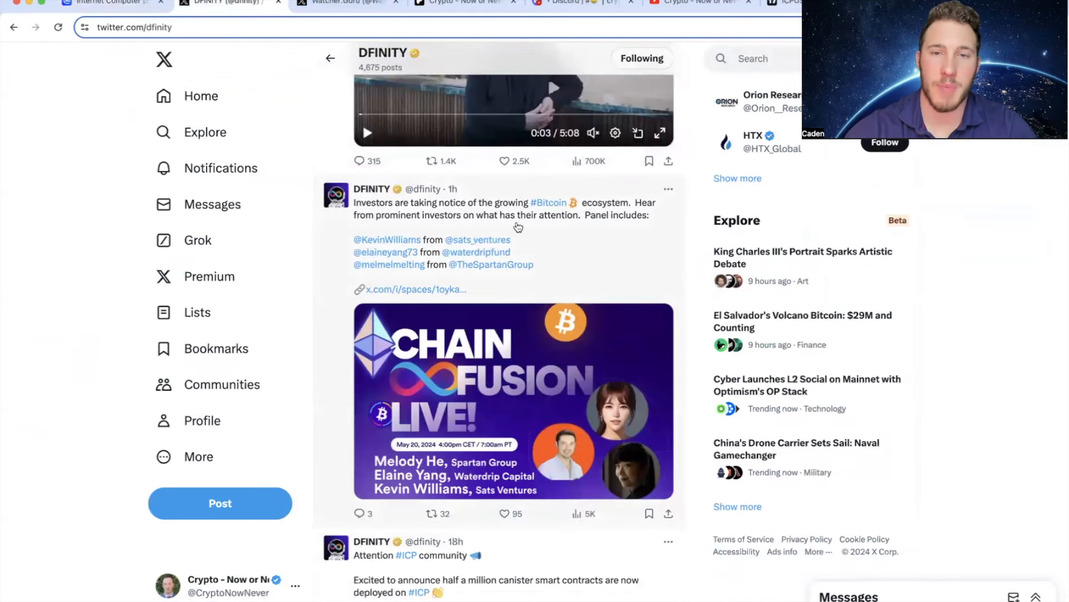
mouse_move(479, 227)
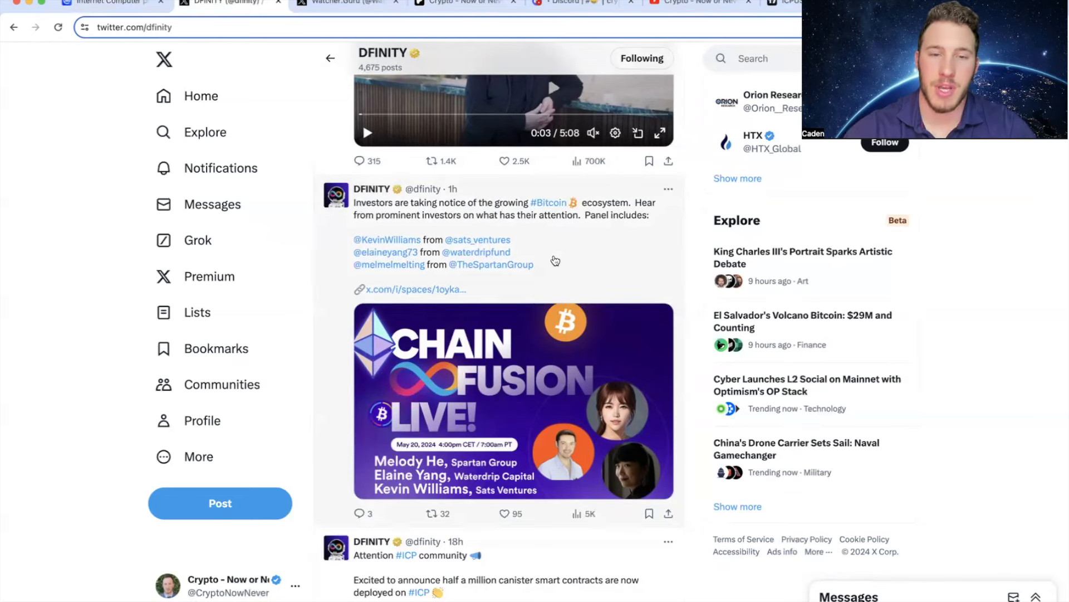
mouse_move(408, 455)
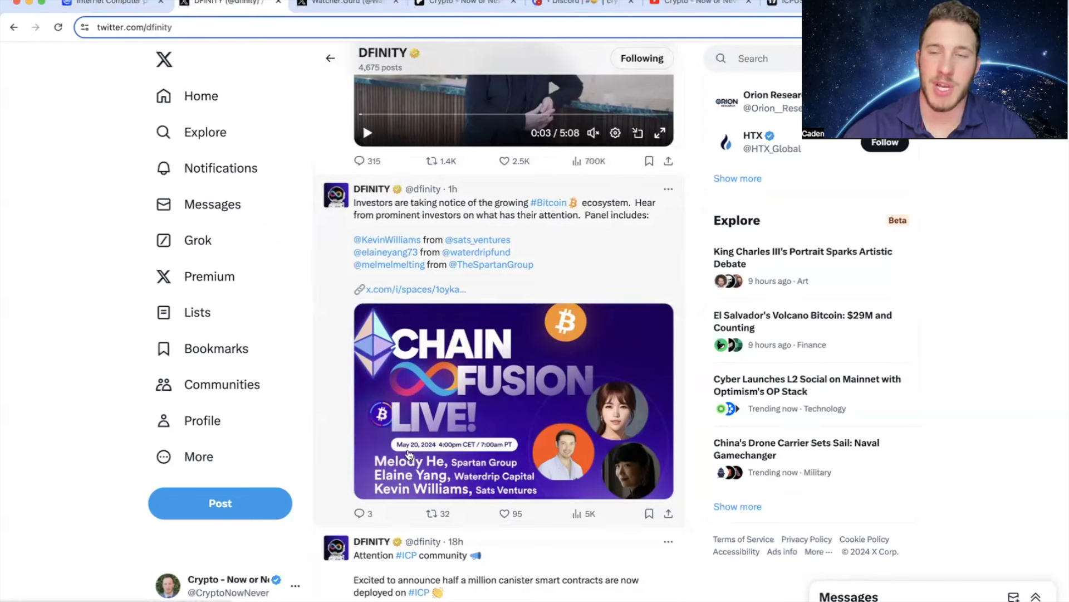
mouse_move(479, 397)
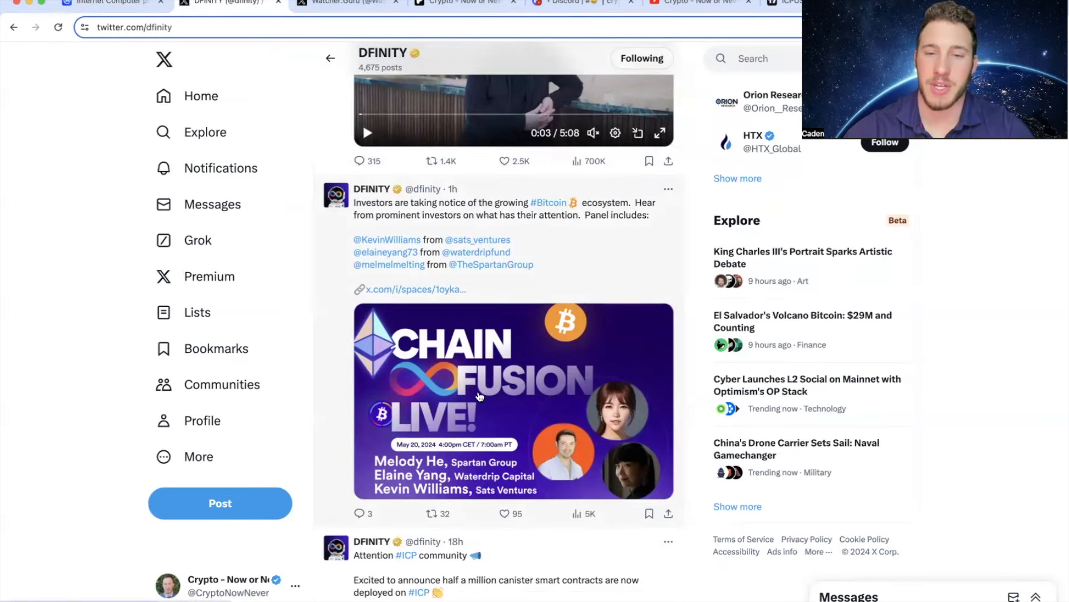
scroll(down, 3)
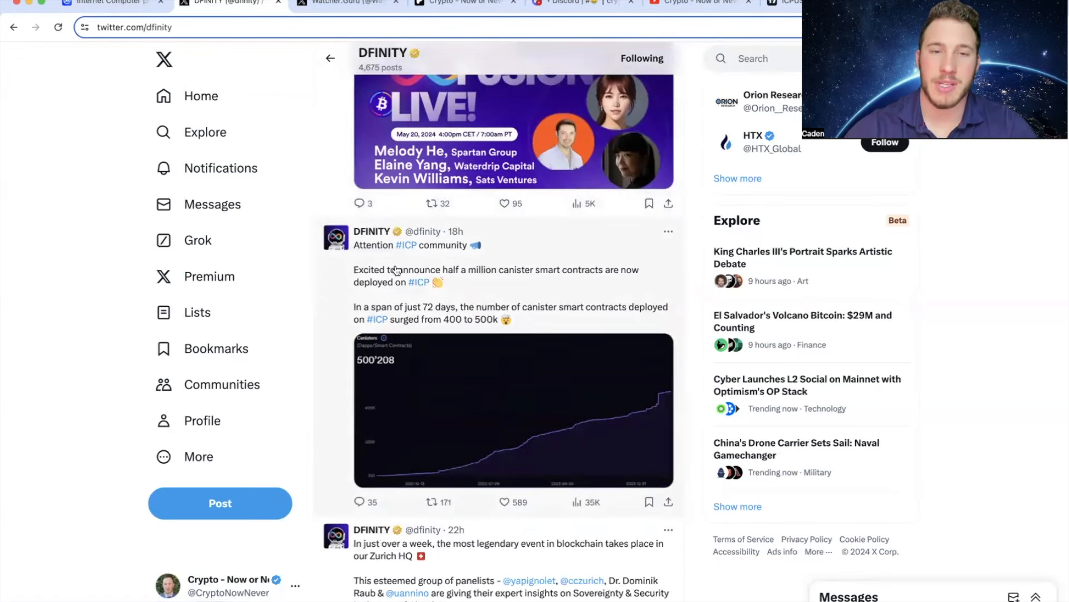
mouse_move(453, 279)
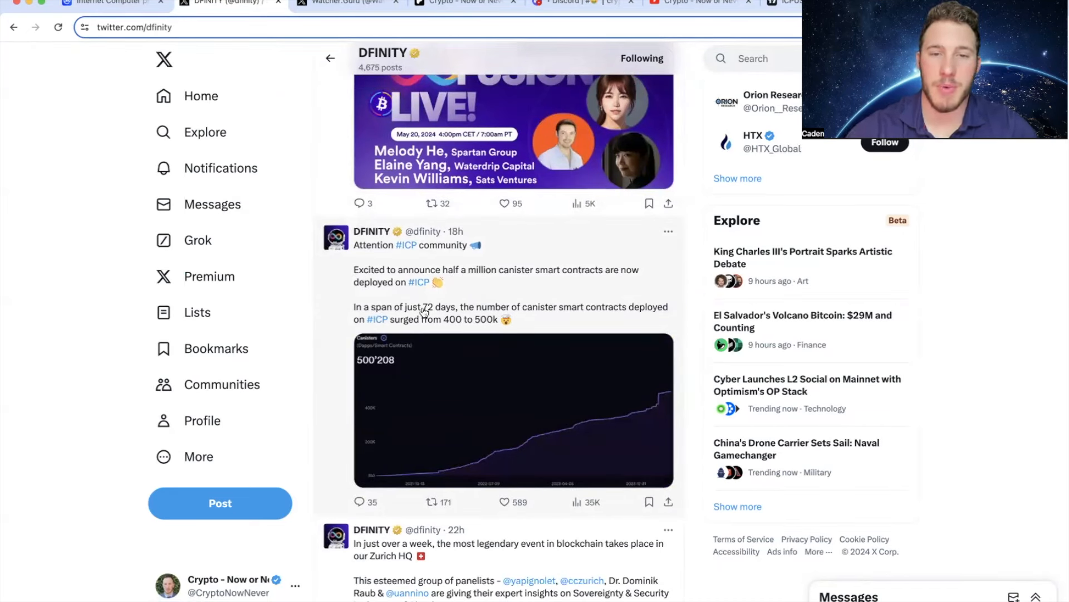
mouse_move(518, 324)
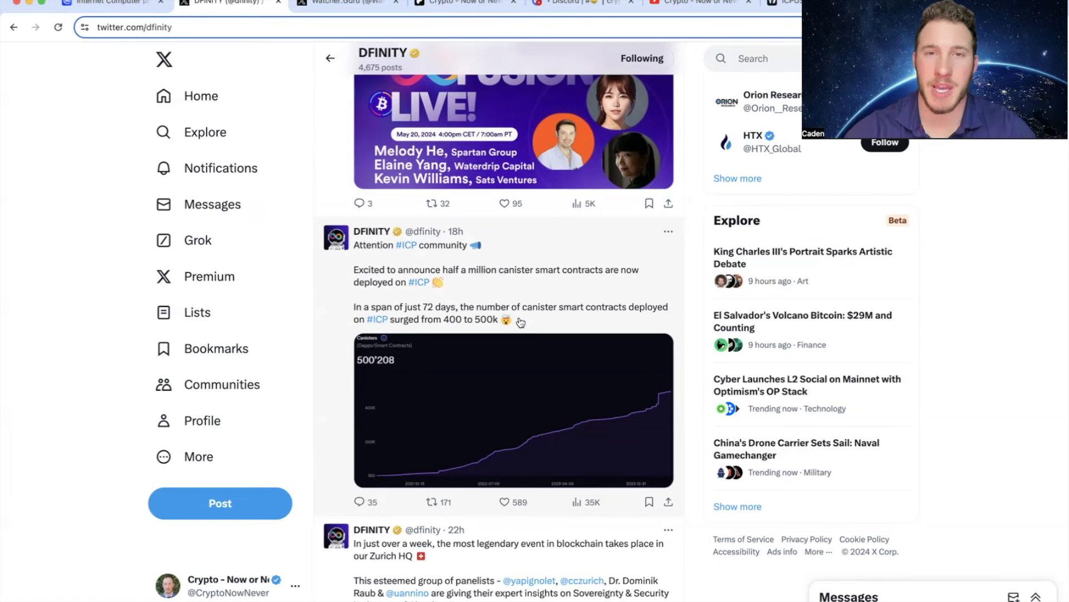
mouse_move(524, 284)
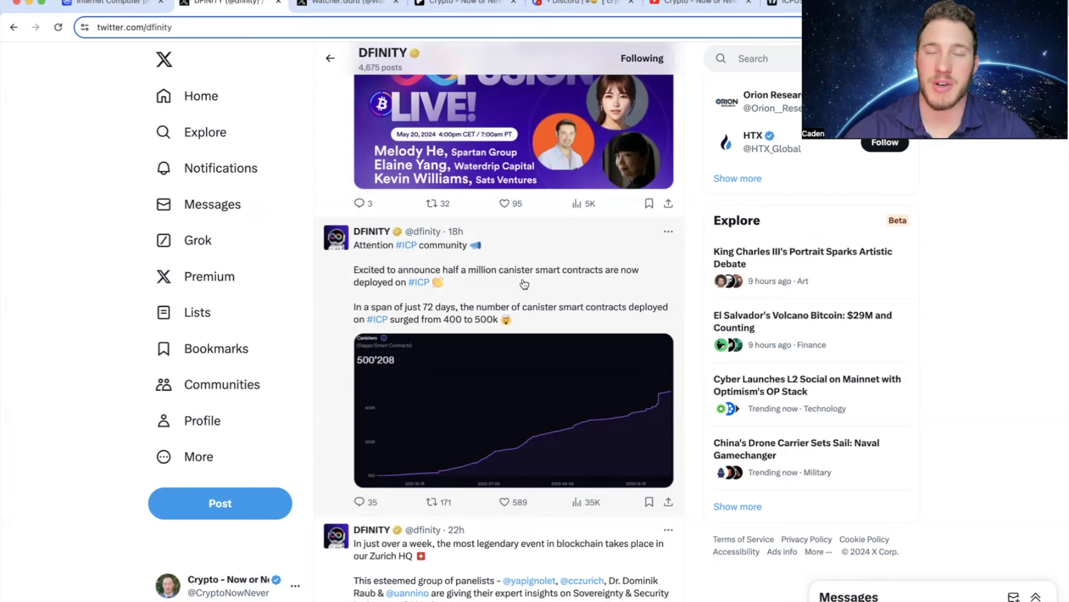
Step: Scroll further down DFINITY's timeline to the May 6 post about AI running on blockchain as a smart contract
scroll(down, 3)
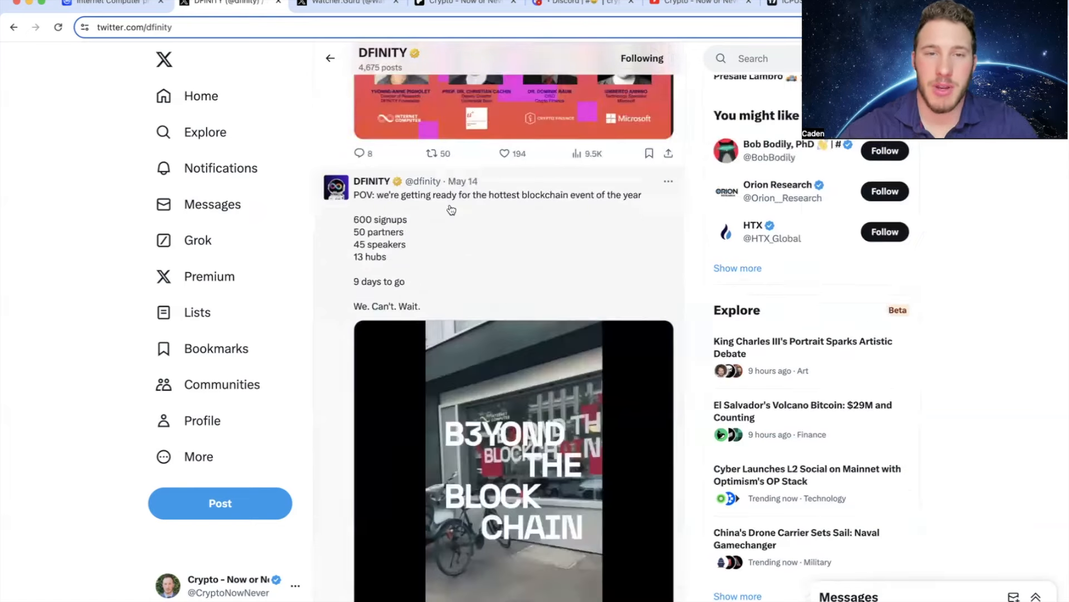
mouse_move(465, 213)
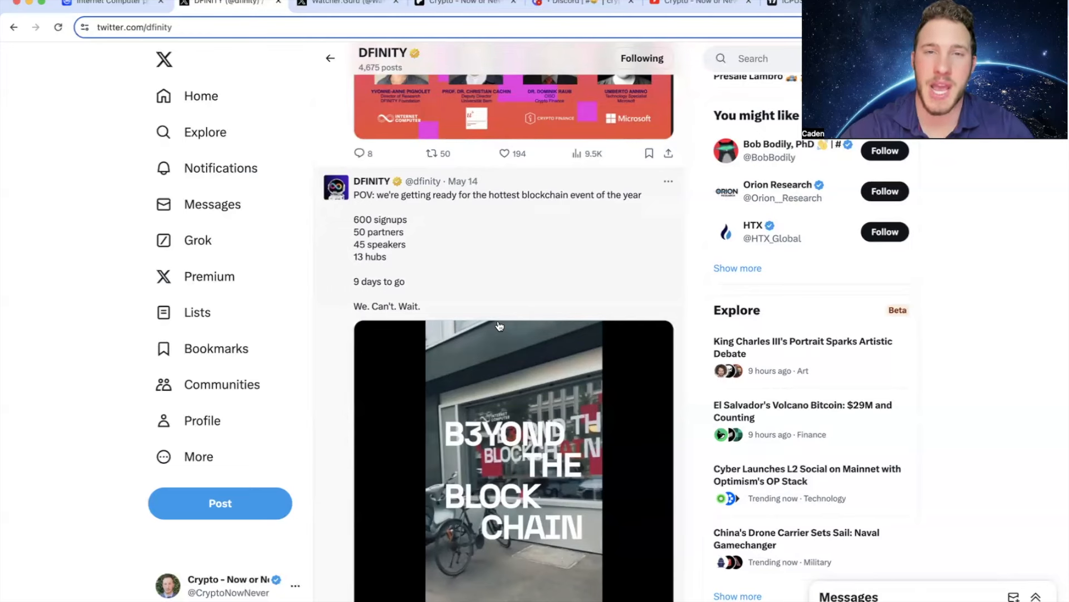
scroll(down, 3)
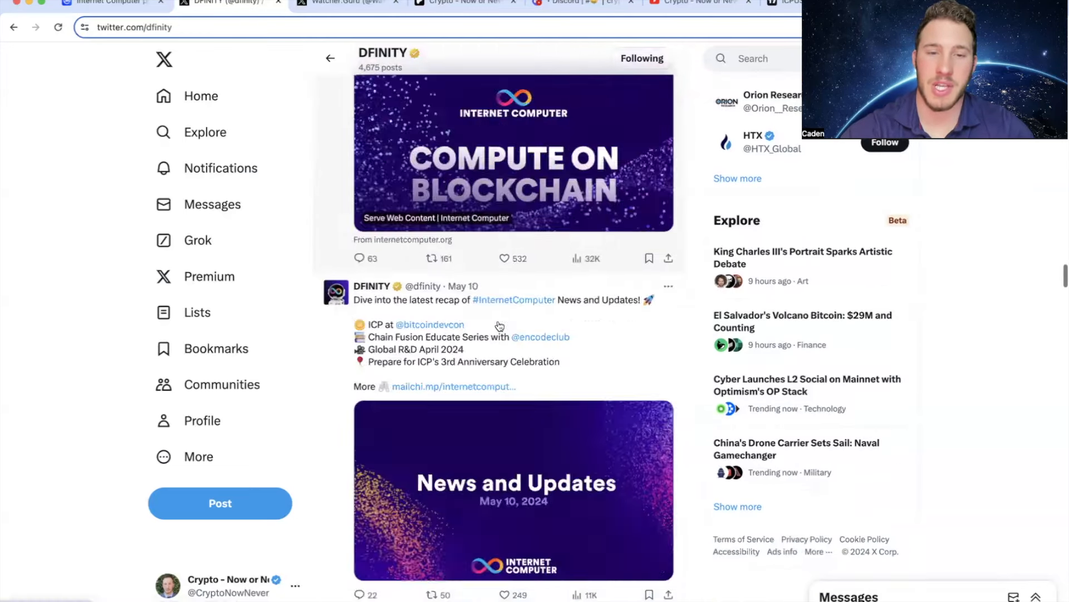
scroll(down, 3)
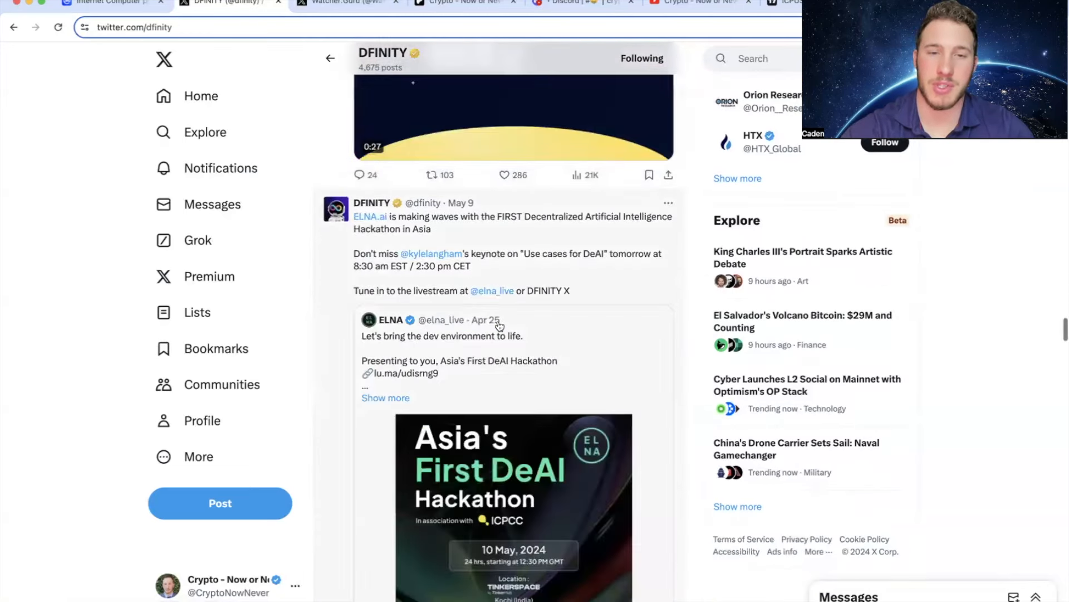
scroll(down, 3)
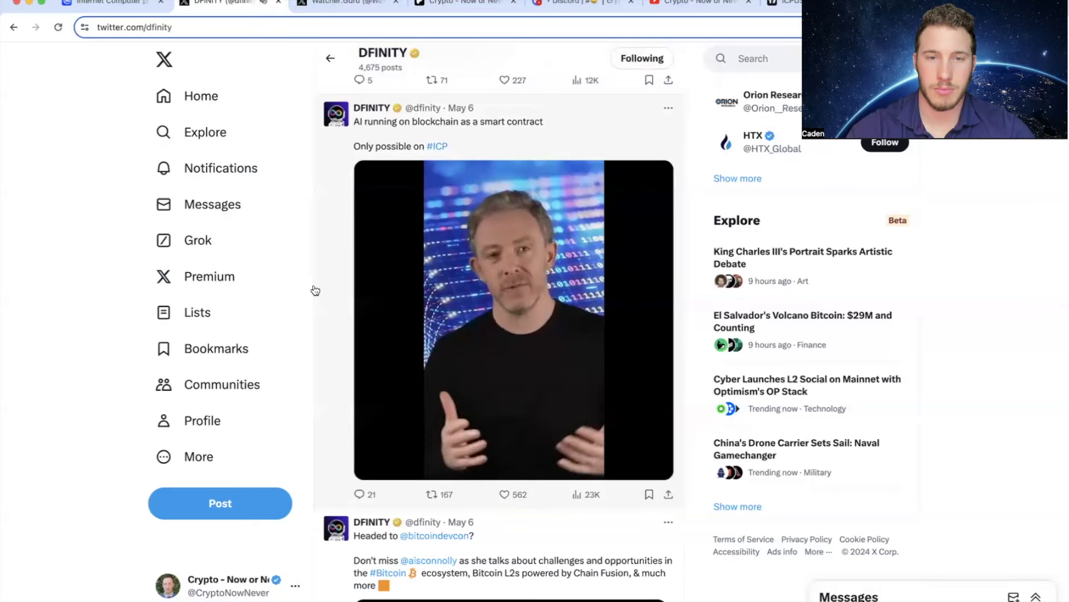
Step: Play the embedded video in DFINITY's May 6 AI smart contract post
click(513, 325)
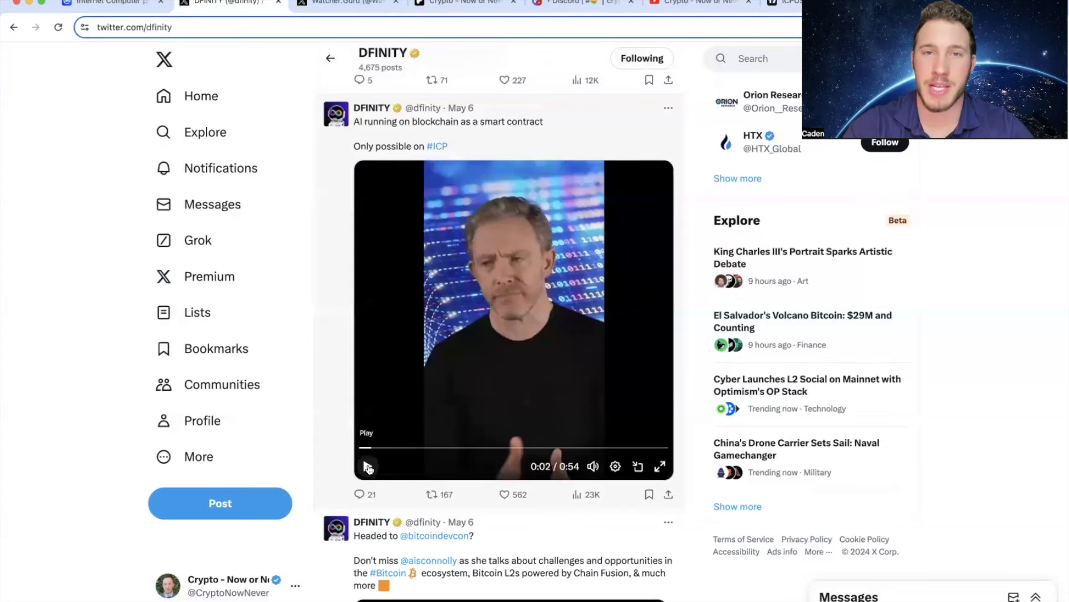
Step: Scroll Watcher.Guru's X timeline past the El Salvador posts to the GameStop and AMC stock posts
click(344, 4)
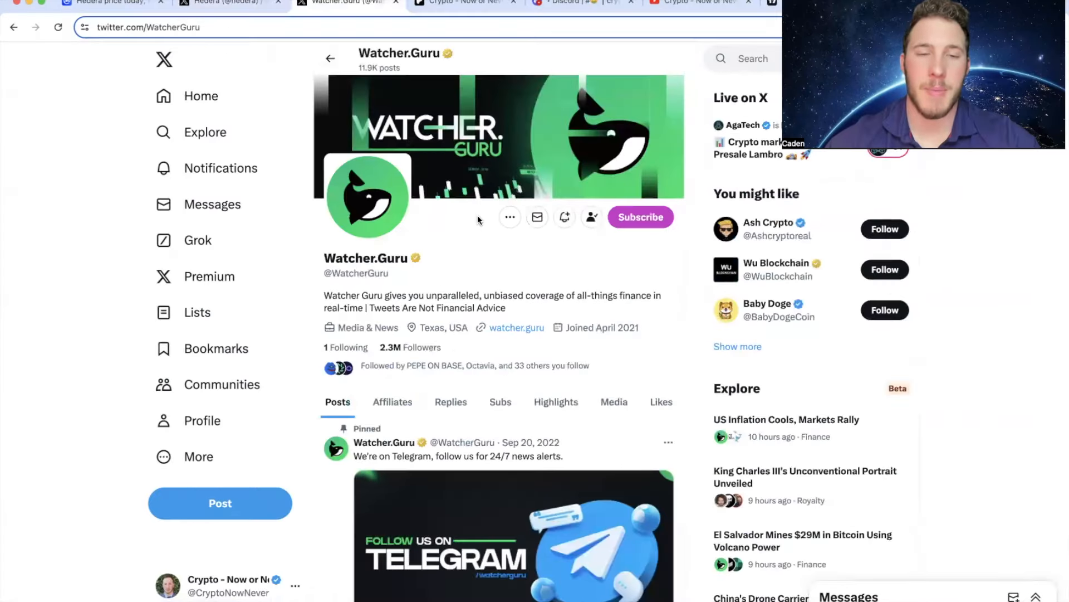
scroll(down, 3)
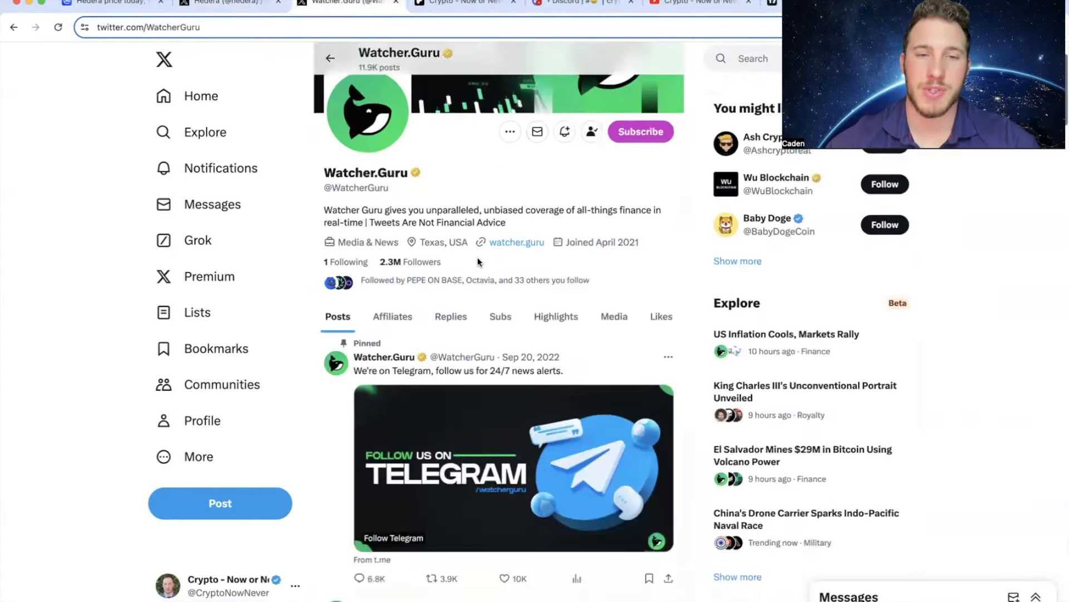
scroll(down, 3)
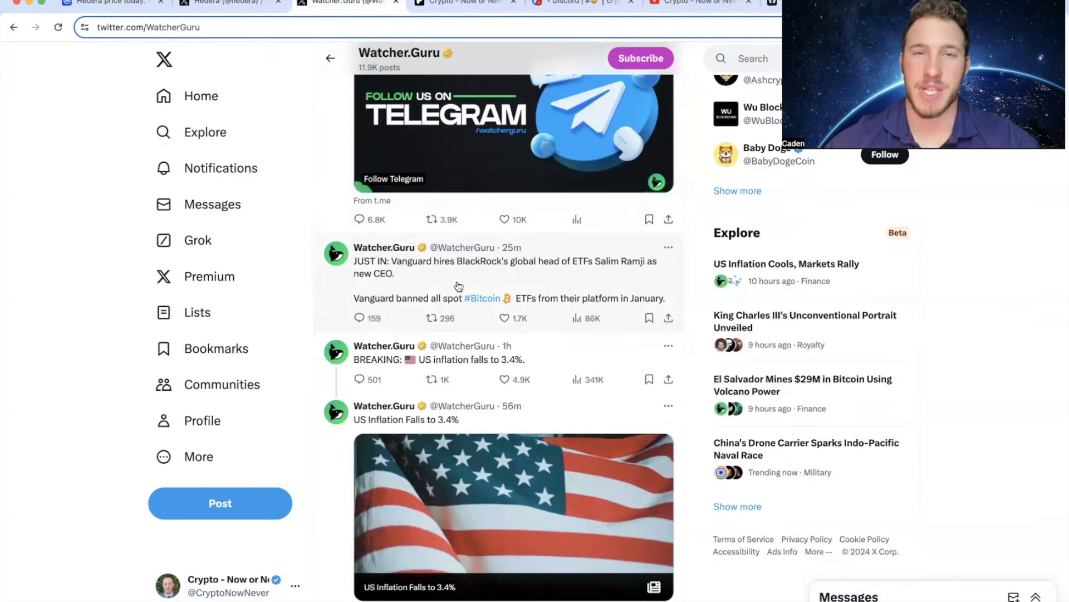
scroll(down, 3)
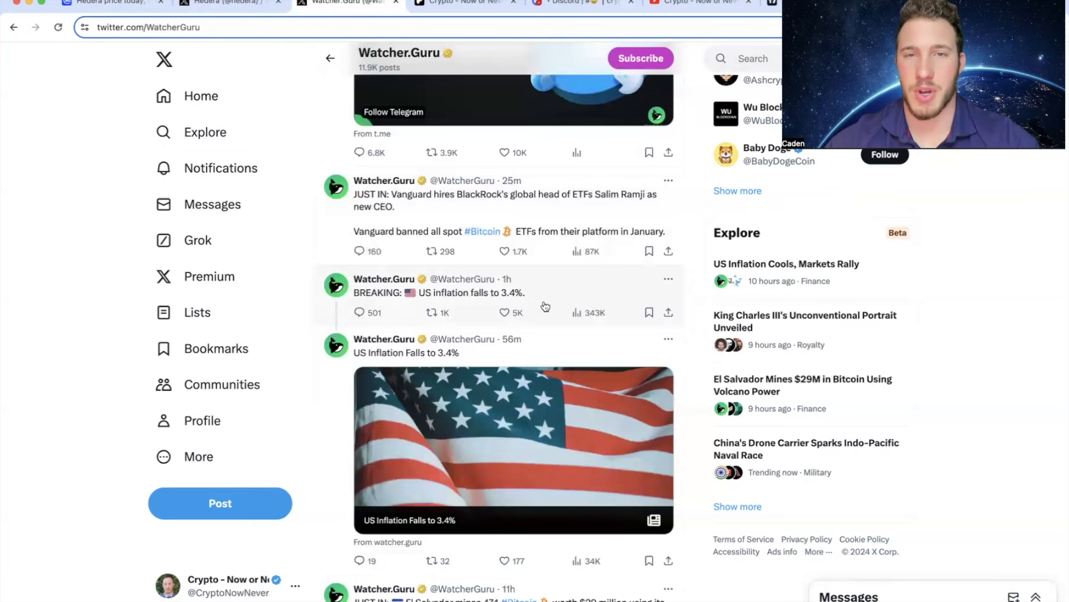
scroll(down, 3)
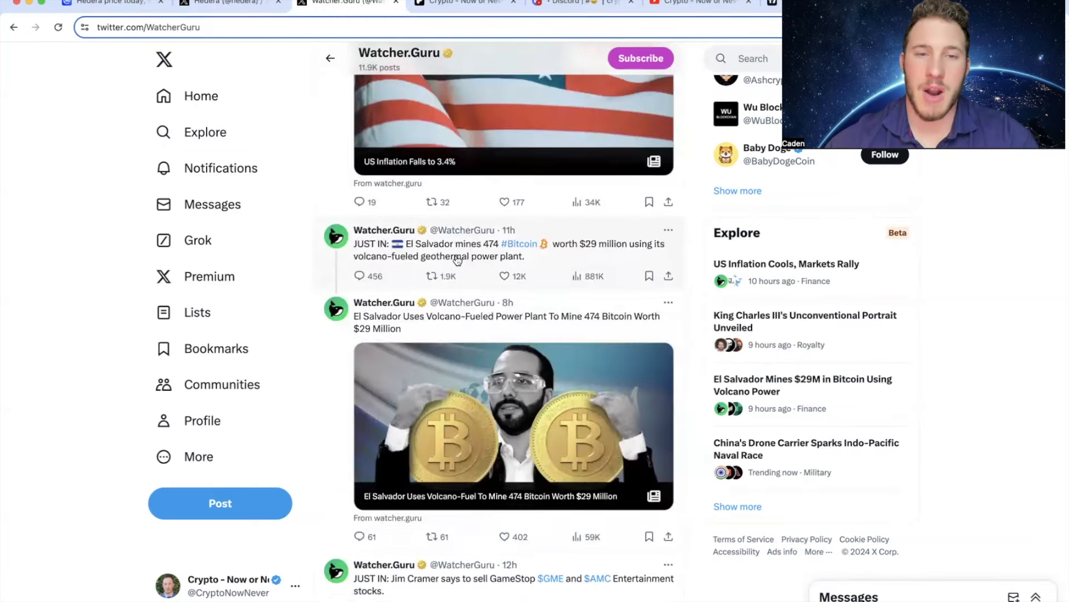
mouse_move(522, 270)
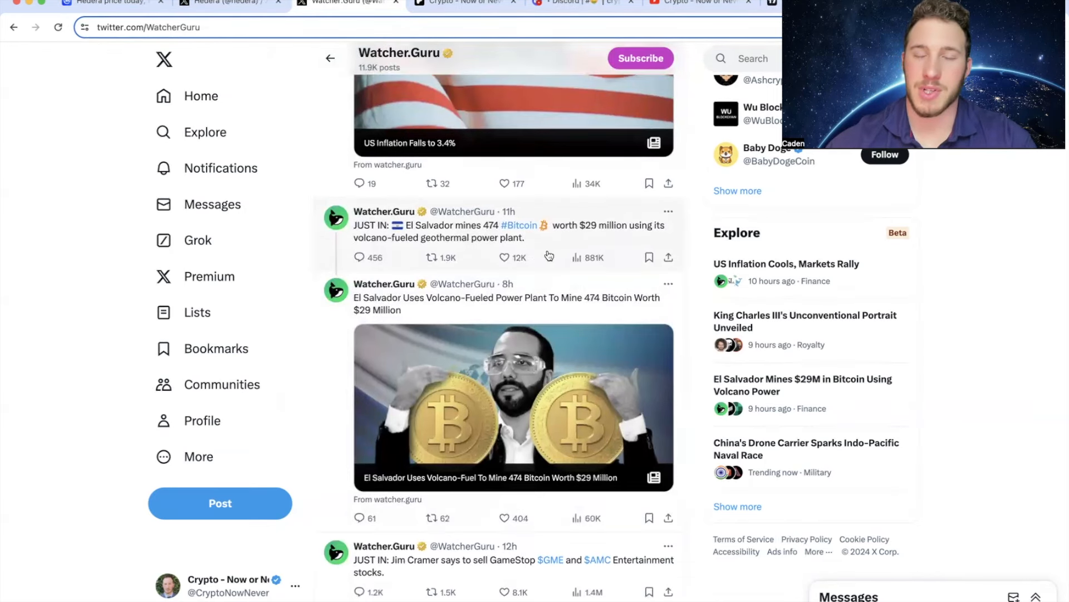
scroll(down, 3)
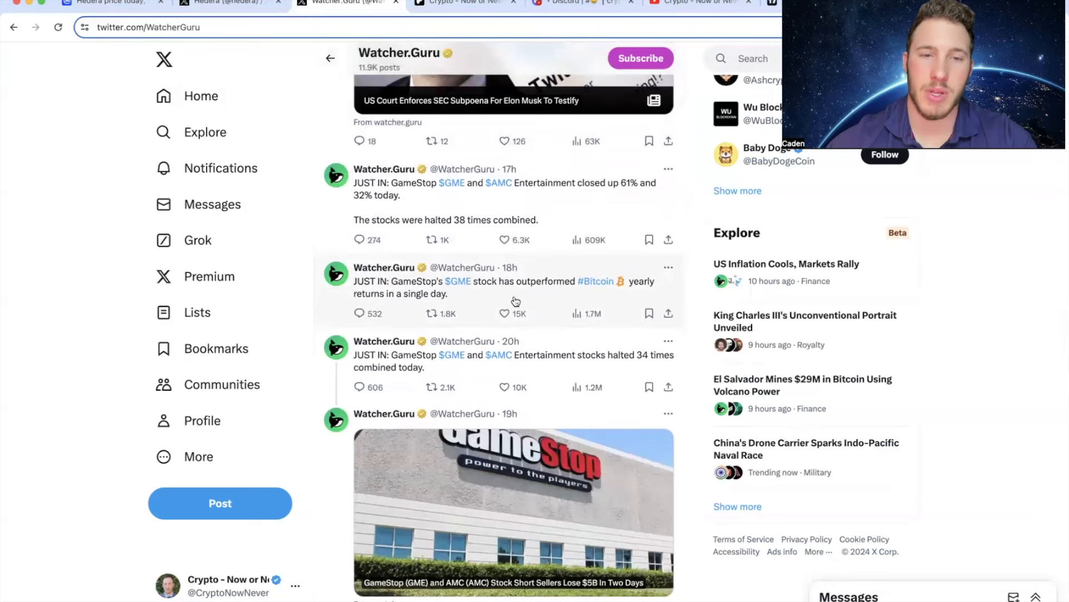
mouse_move(513, 302)
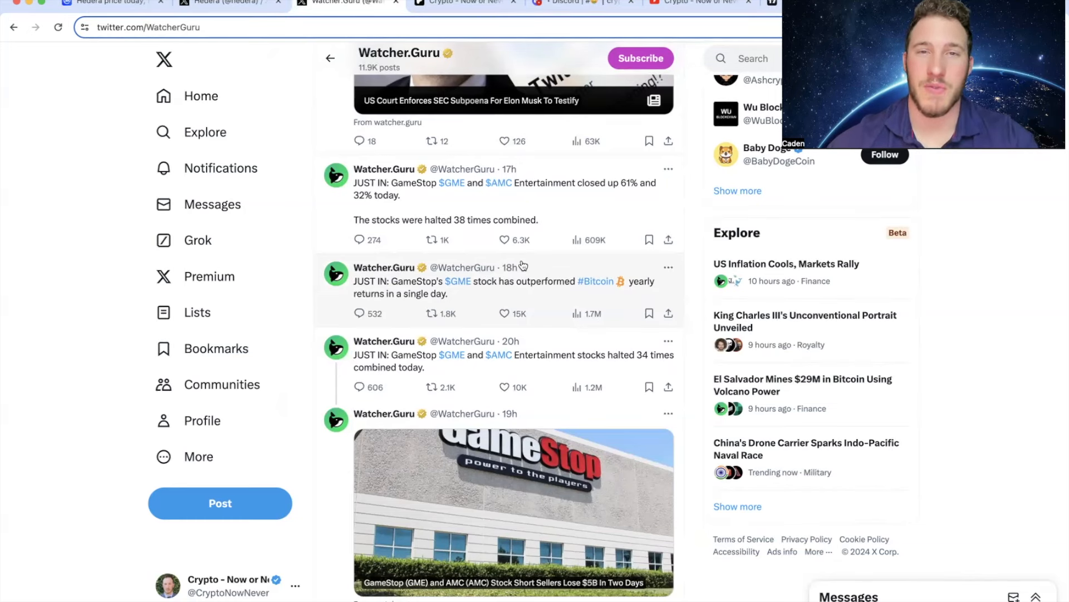
mouse_move(516, 285)
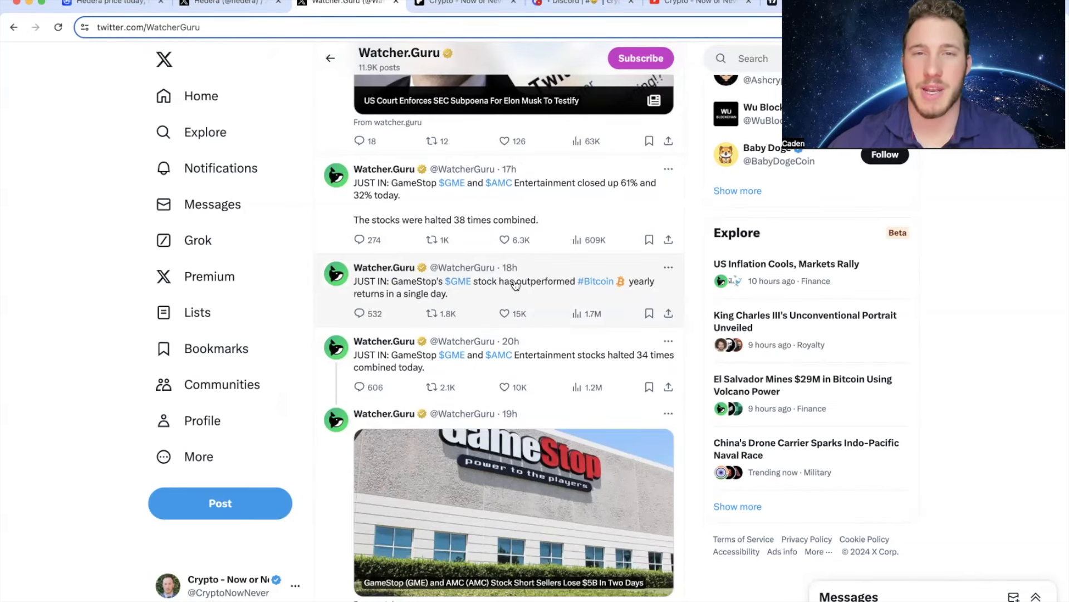
mouse_move(552, 290)
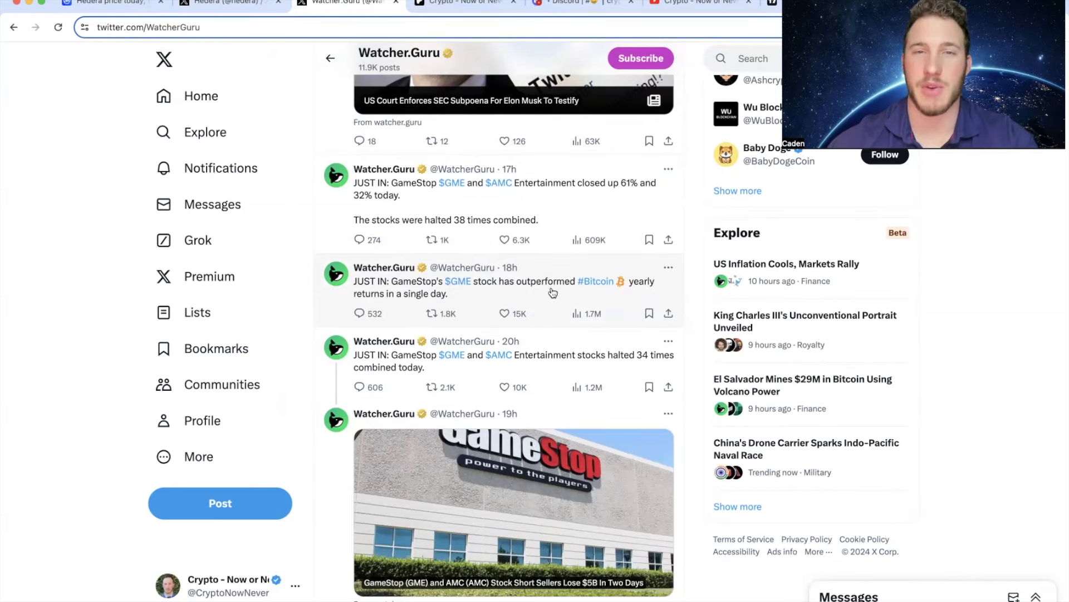
mouse_move(533, 292)
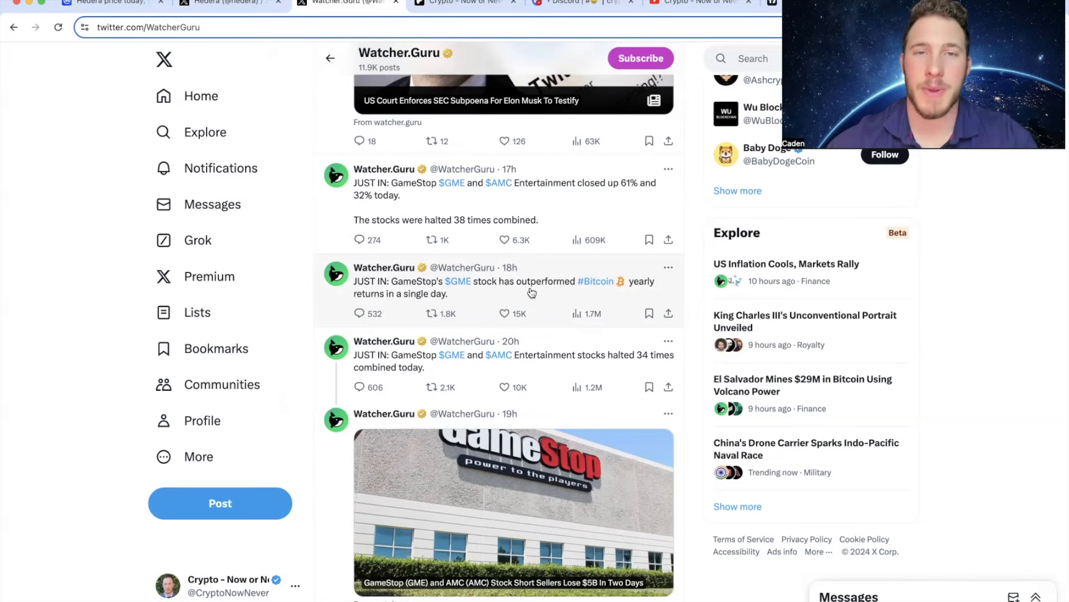
mouse_move(536, 304)
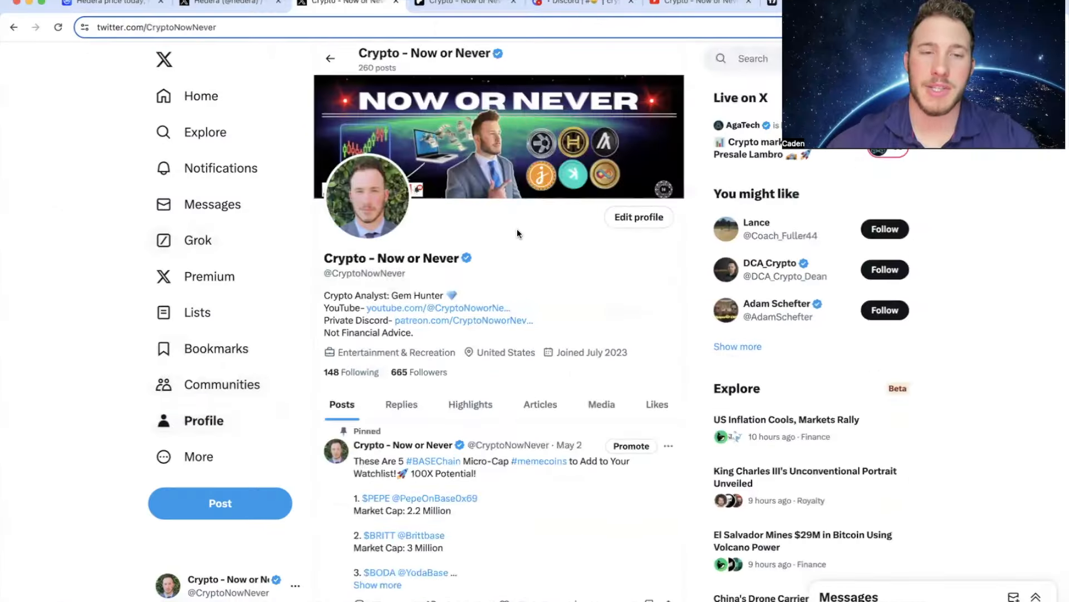
mouse_move(321, 277)
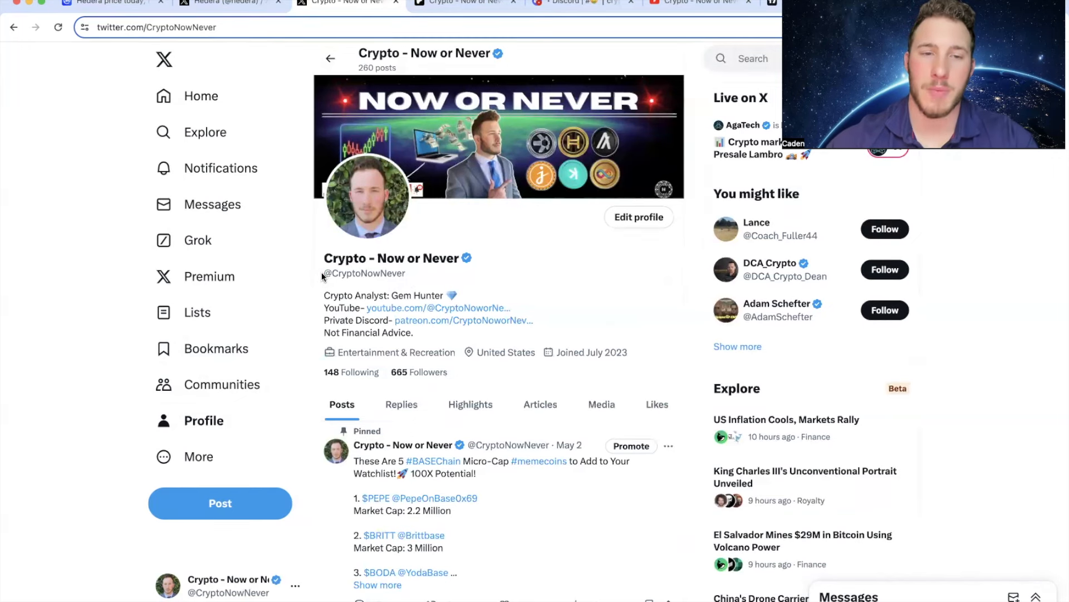
Step: Follow the Patreon link on the Crypto - Now or Never profile to the membership page
double_click(363, 272)
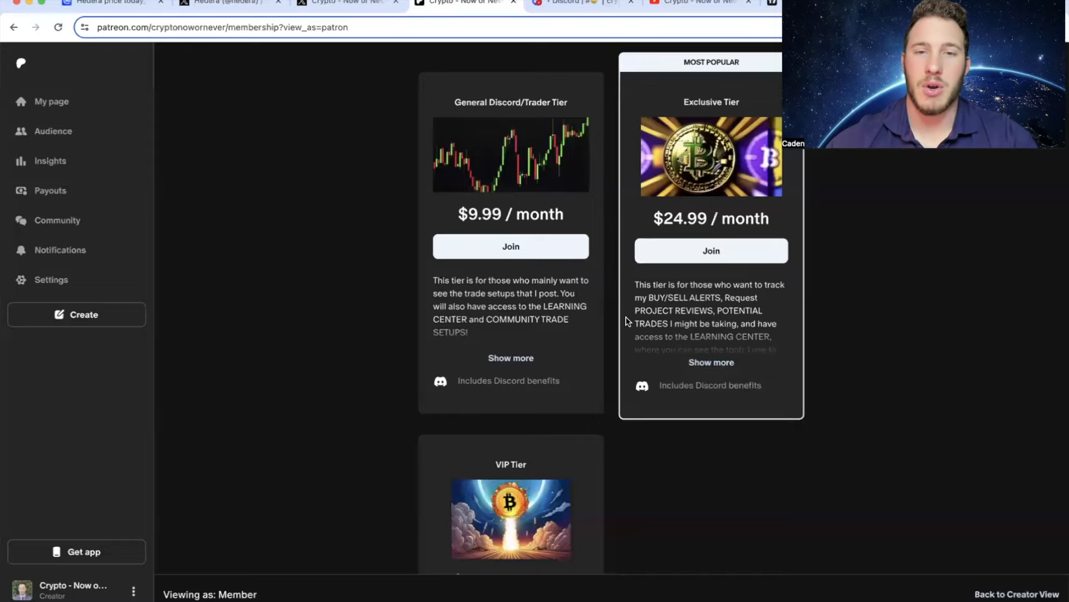
Step: Scroll the Patreon tiers down to the $49.99 VIP Tier, then move to the Discord tab
scroll(down, 3)
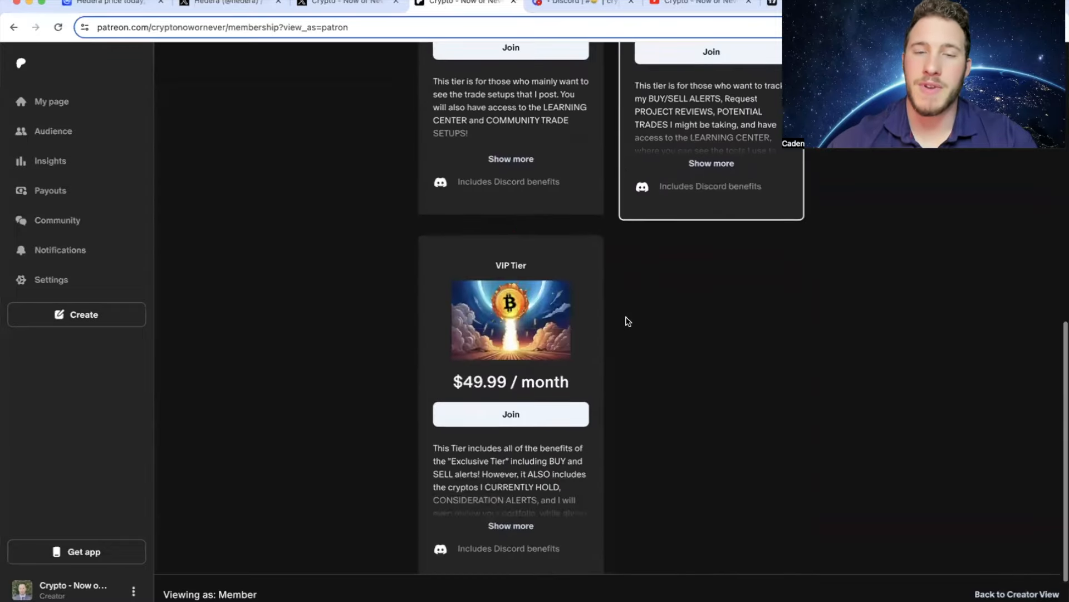
scroll(down, 3)
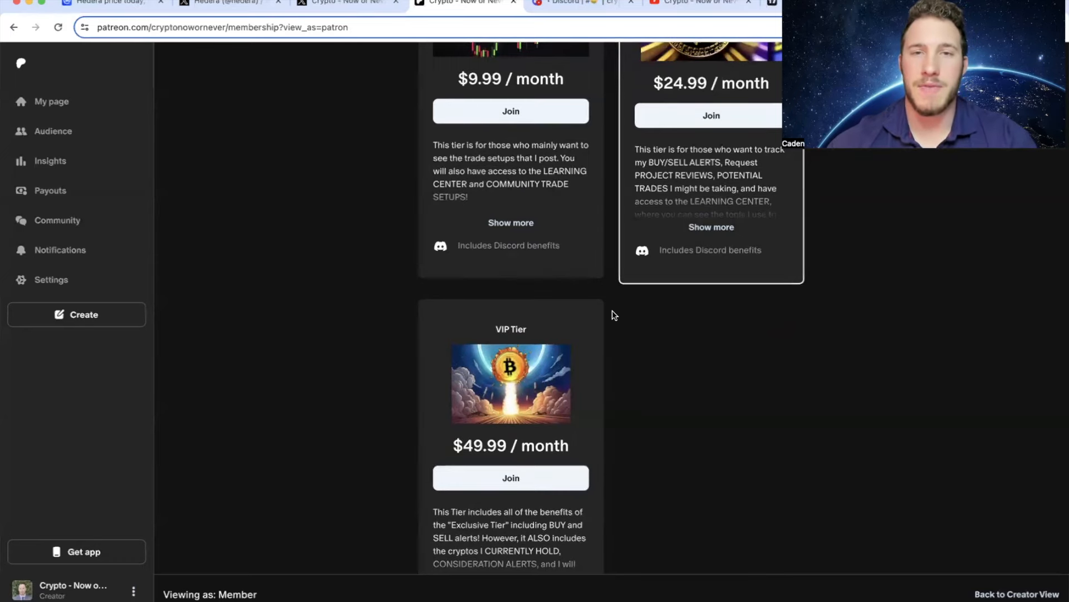
click(570, 2)
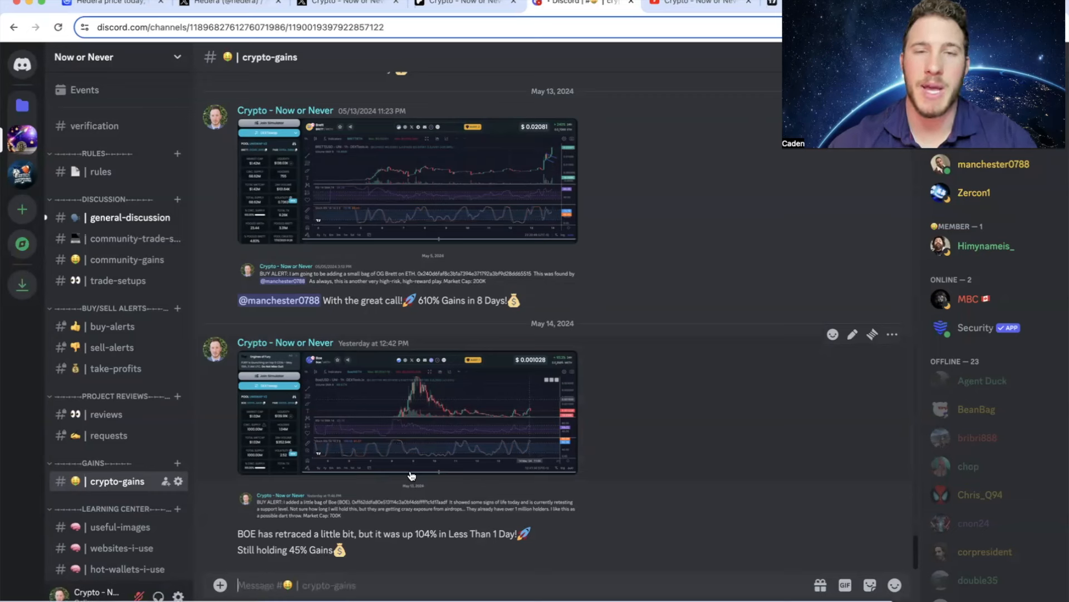
mouse_move(375, 506)
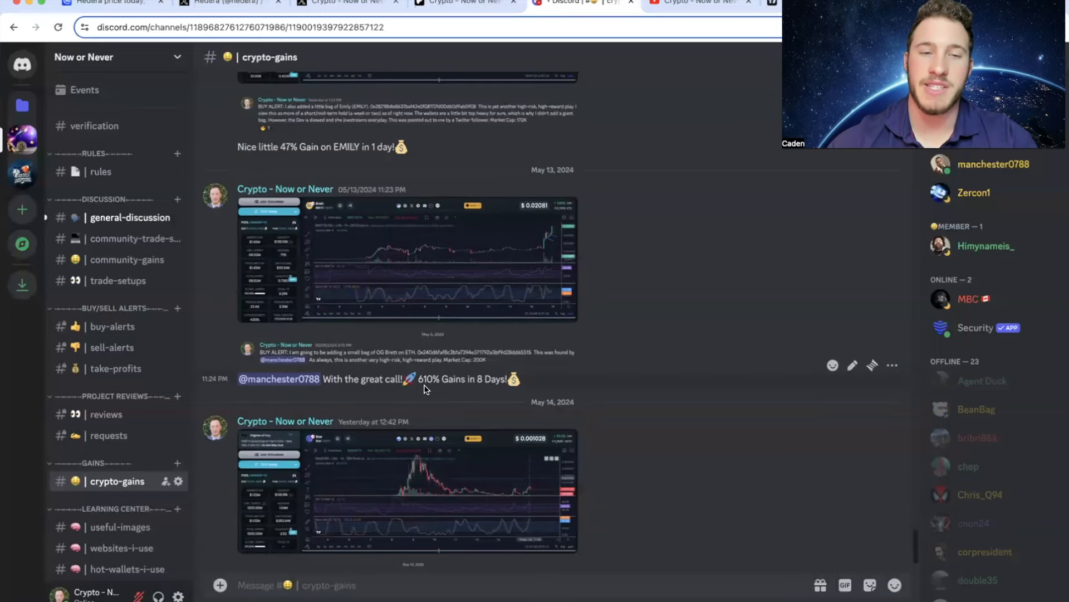
Step: Scroll the #crypto-gains channel back to late-April gain posts, then move to the ICP/TetherUS TradingView chart
click(278, 379)
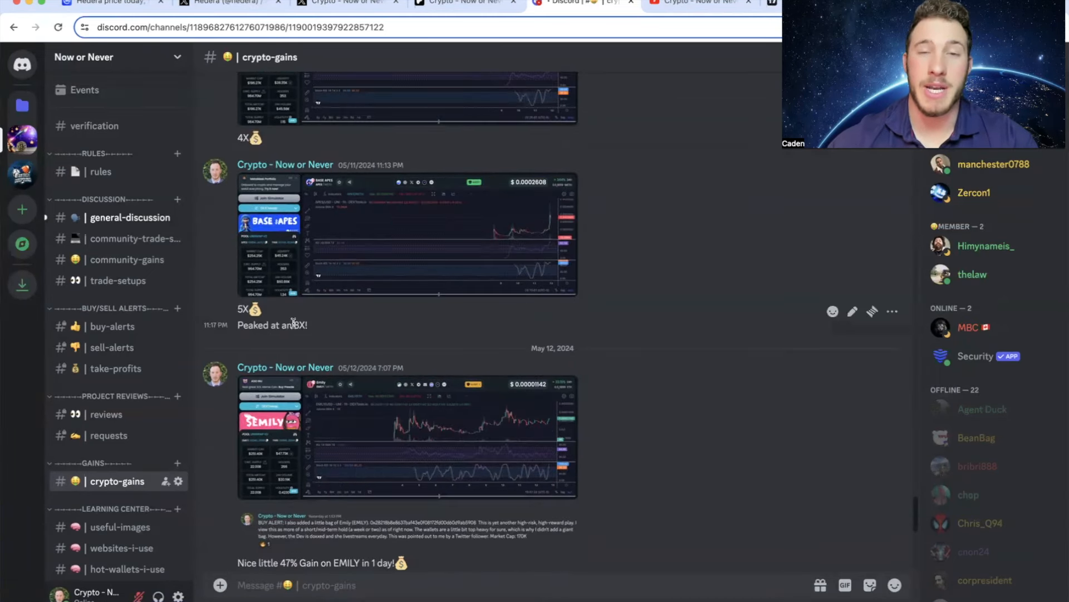
scroll(up, 3)
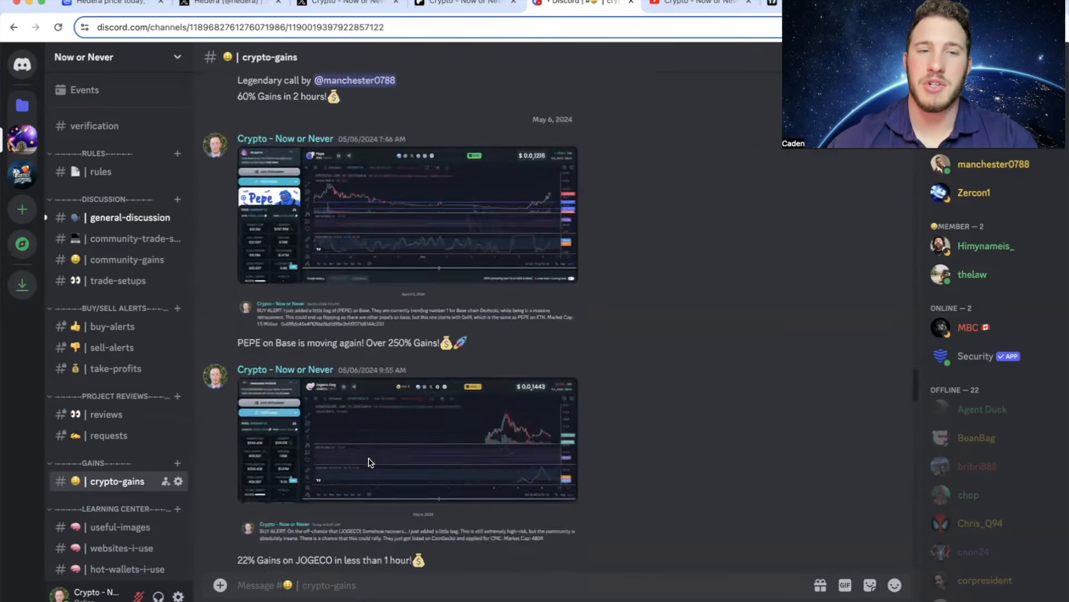
scroll(up, 3)
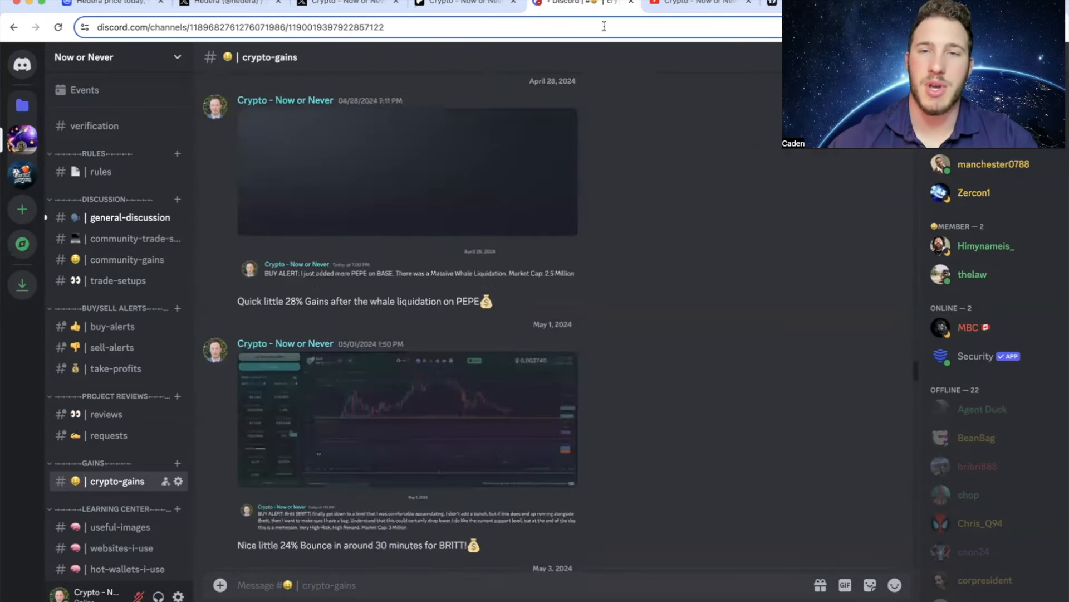
click(696, 3)
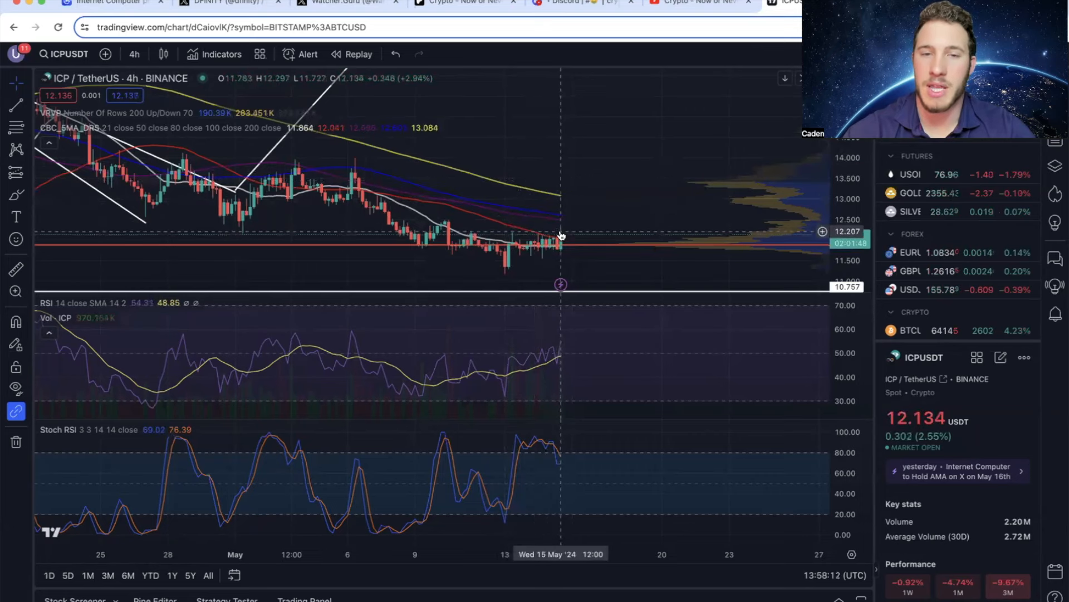
mouse_move(567, 182)
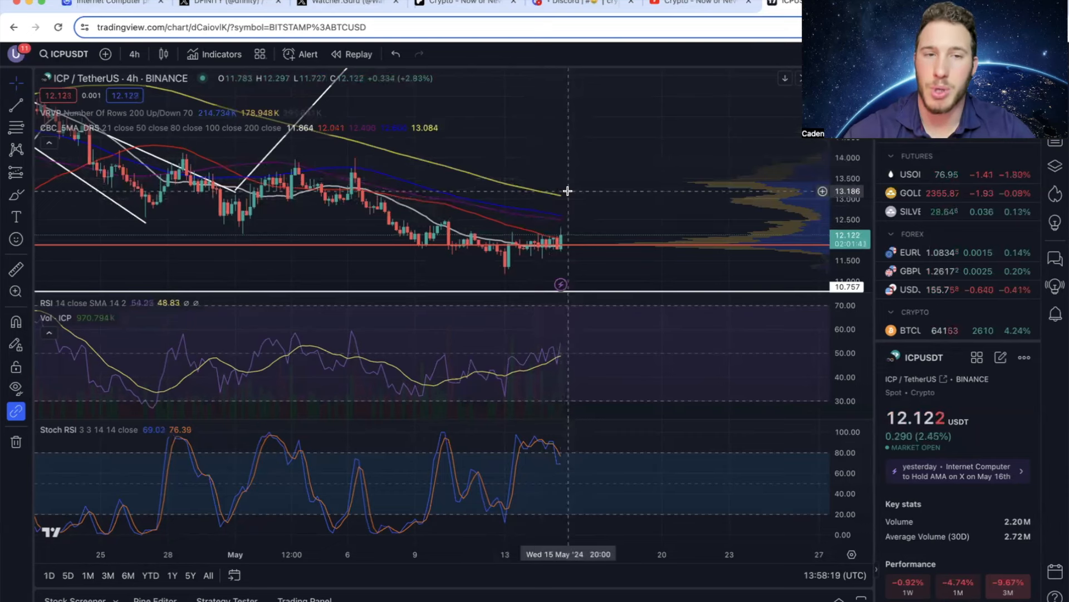
mouse_move(572, 194)
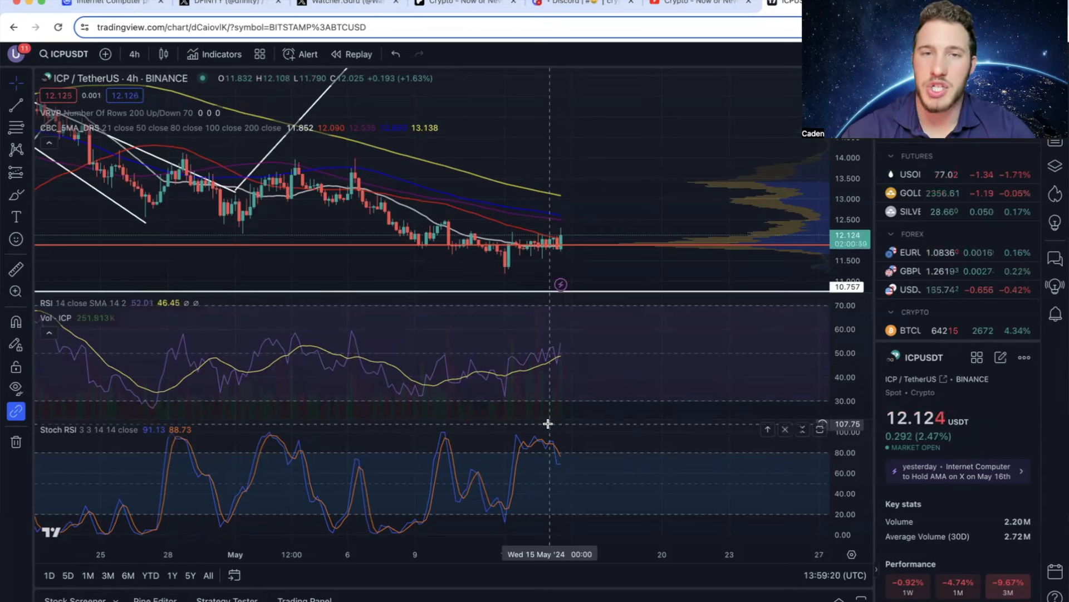
mouse_move(562, 235)
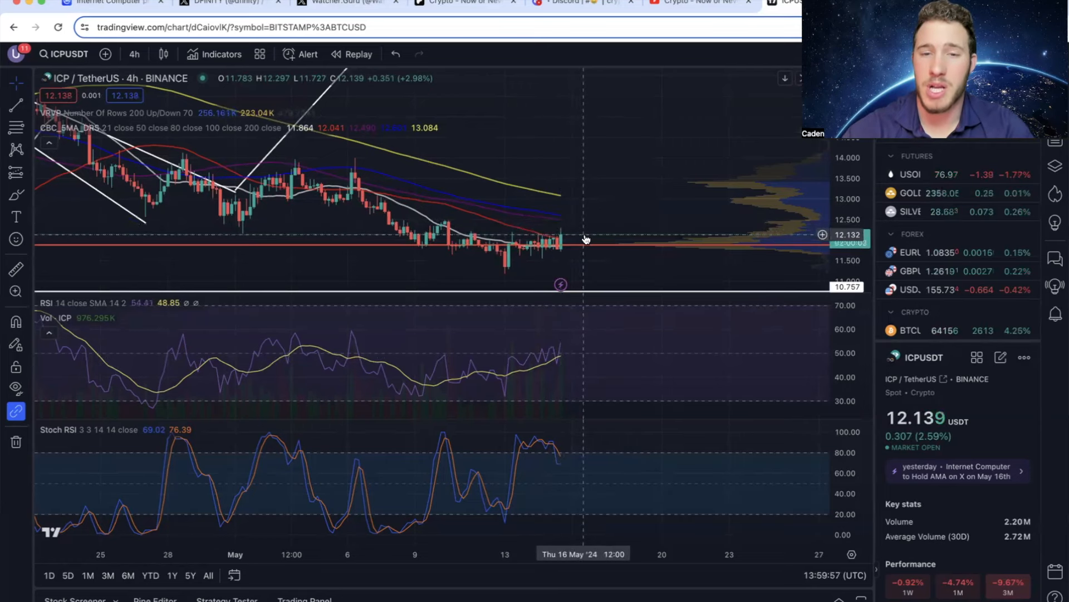
mouse_move(593, 263)
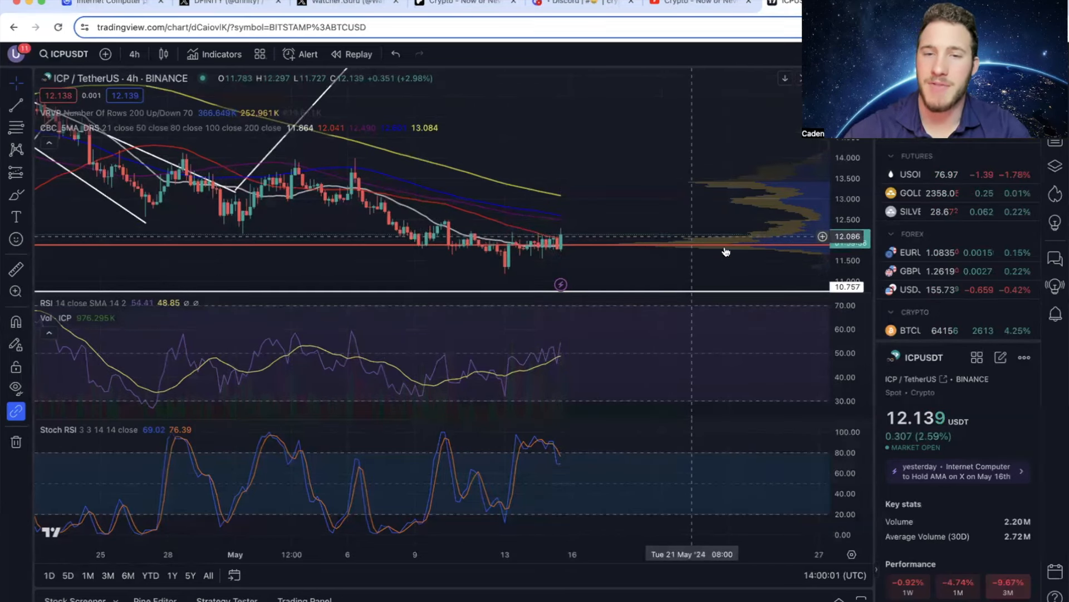
mouse_move(687, 230)
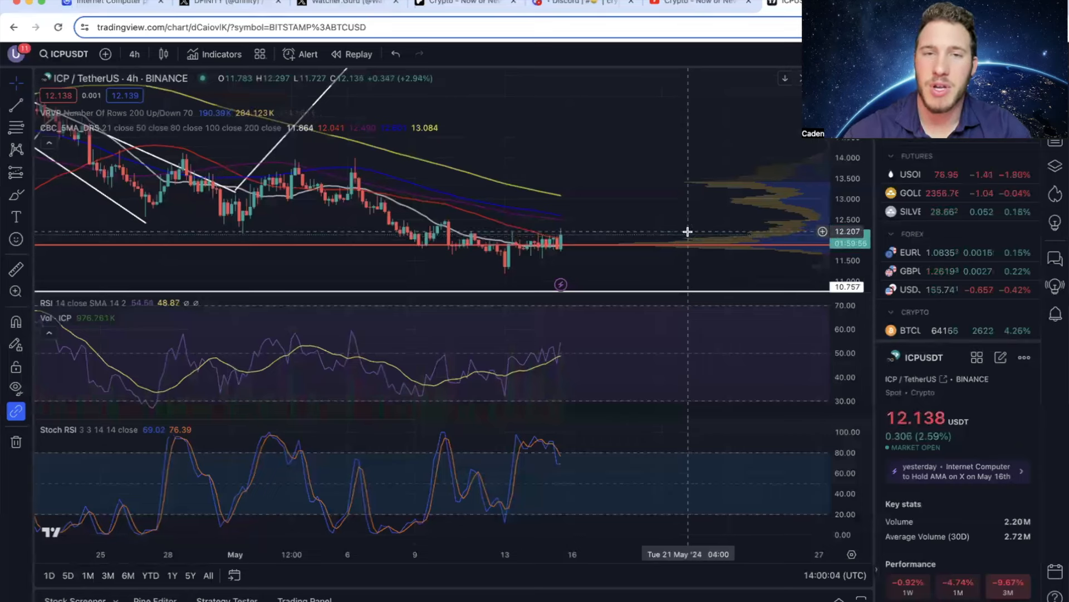
mouse_move(682, 237)
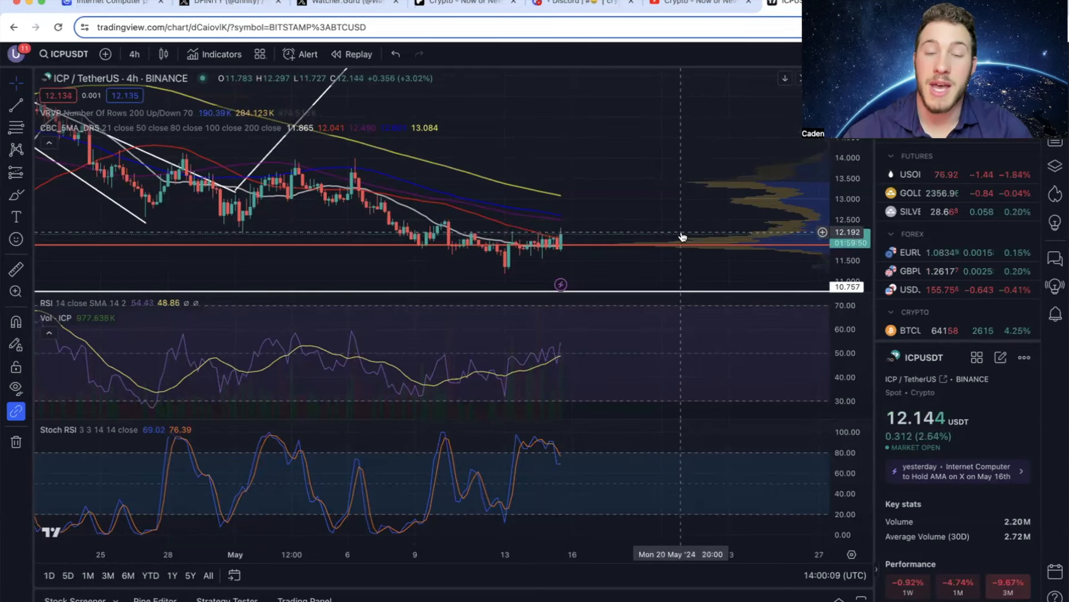
mouse_move(561, 431)
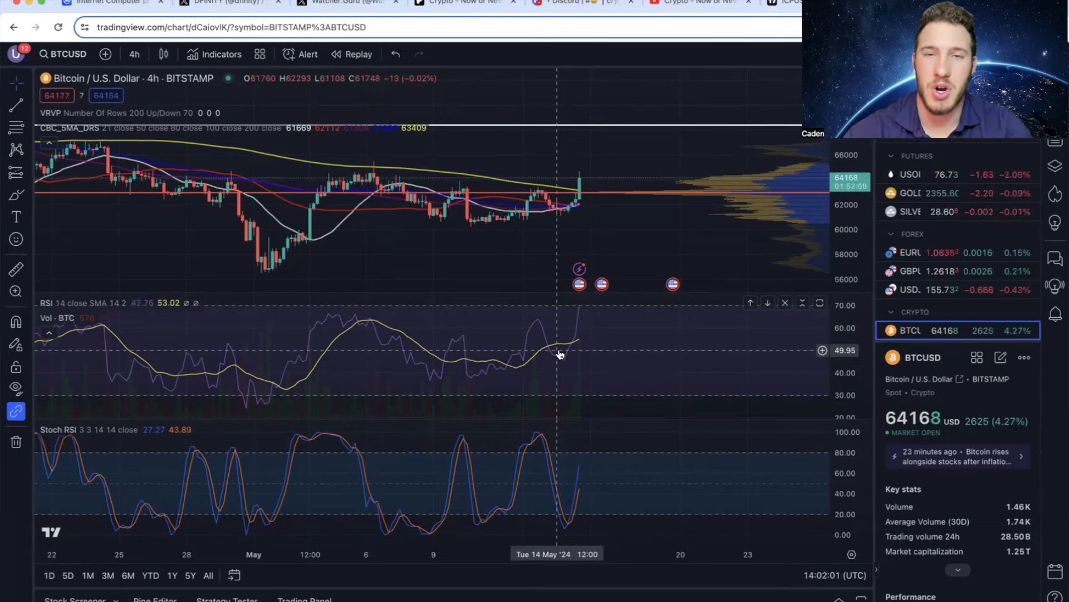
mouse_move(361, 195)
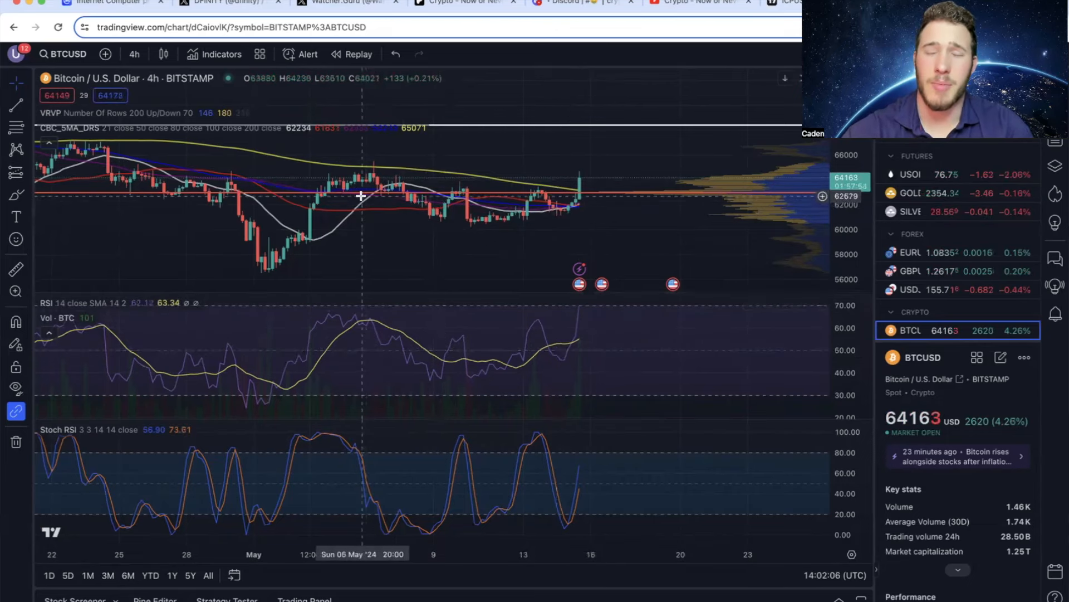